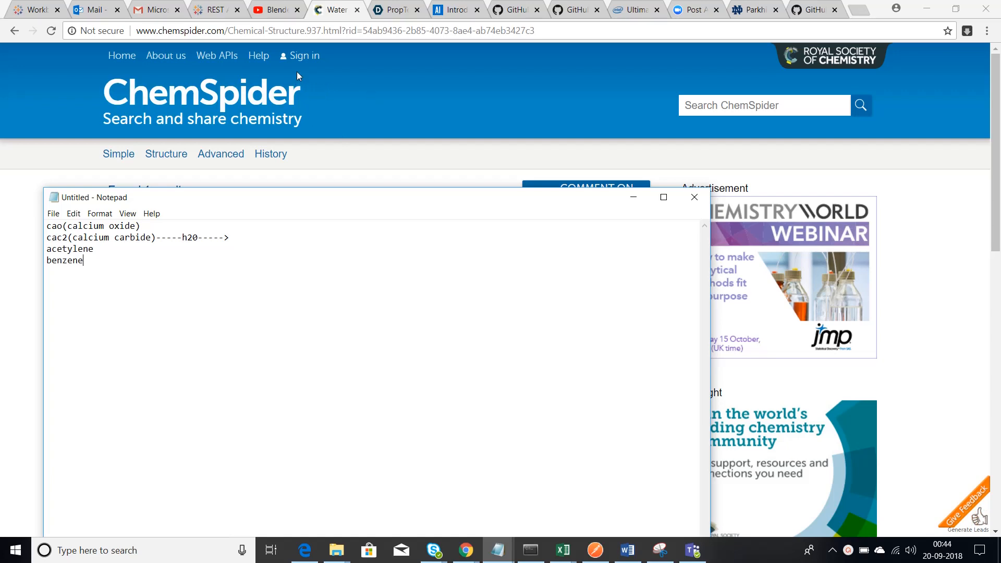
pyautogui.moveTo(221, 132)
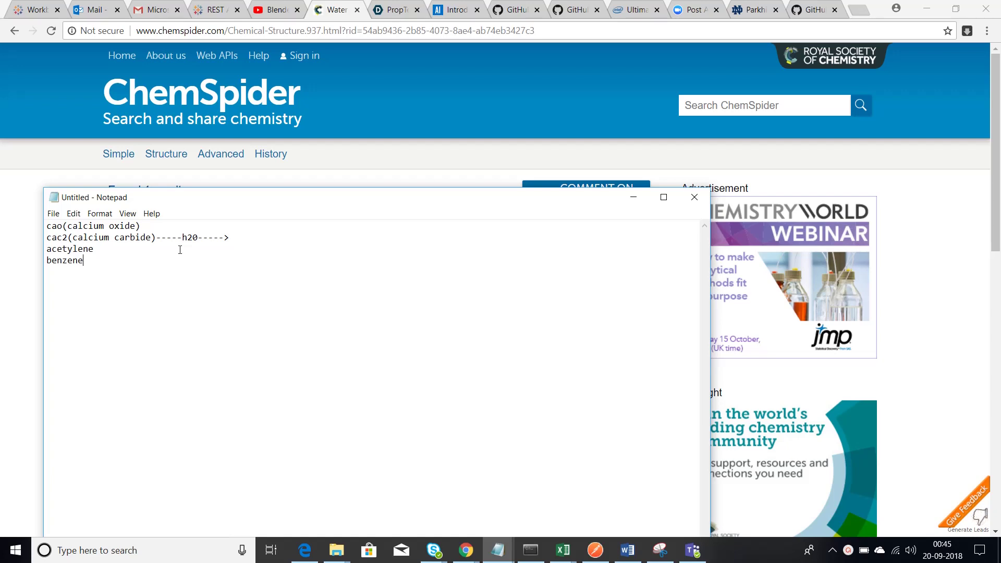
pyautogui.moveTo(194, 260)
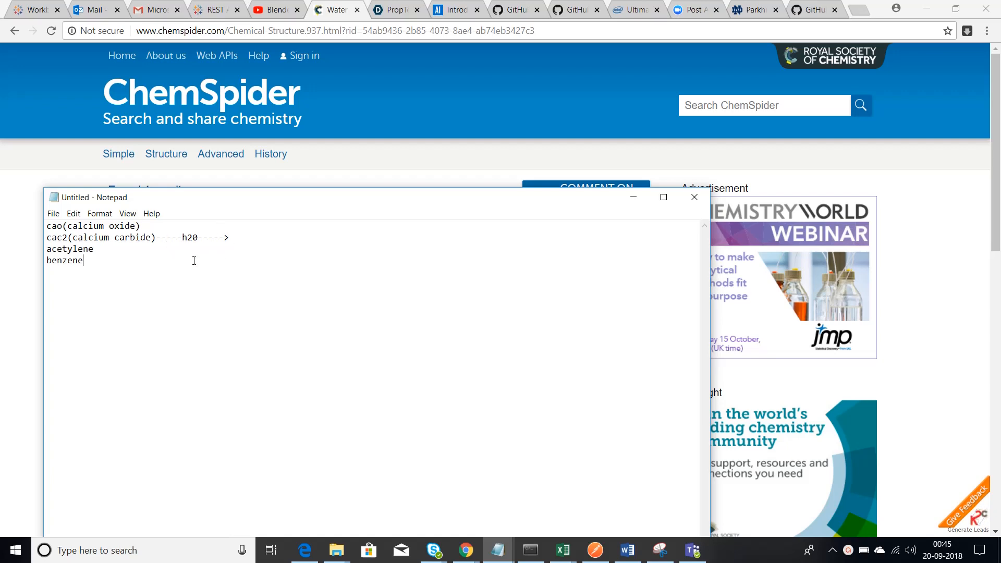
pyautogui.moveTo(133, 251)
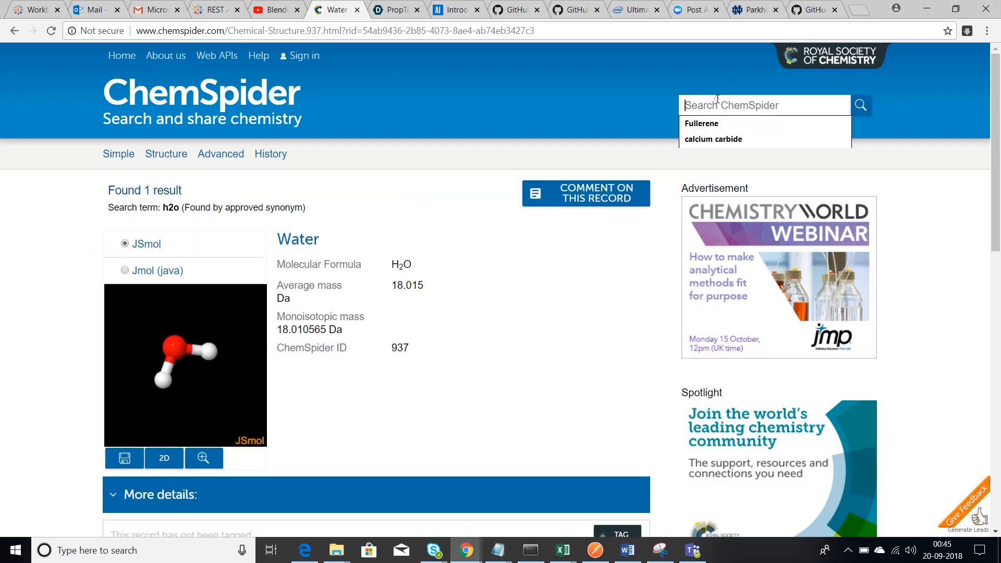
# Search ChemSpider for calcium oxide and display its CaO structure as a 3D model.
pyautogui.write('calcium c')
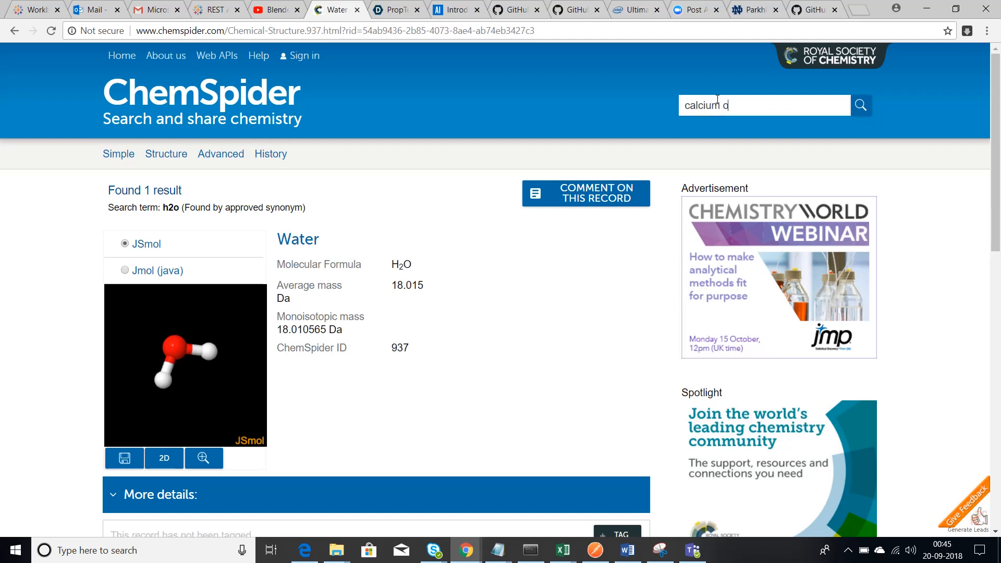
pyautogui.write('xide')
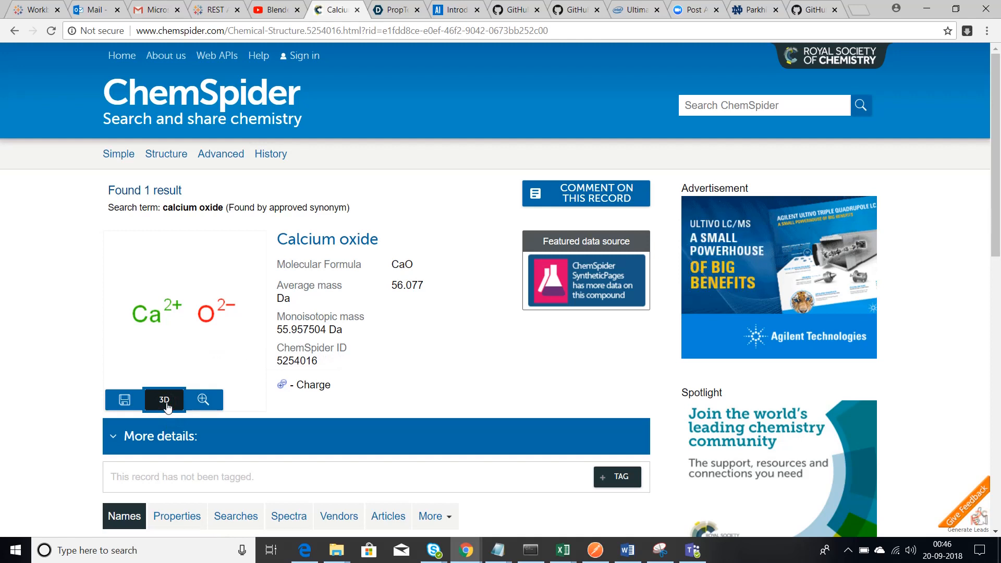
pyautogui.click(165, 400)
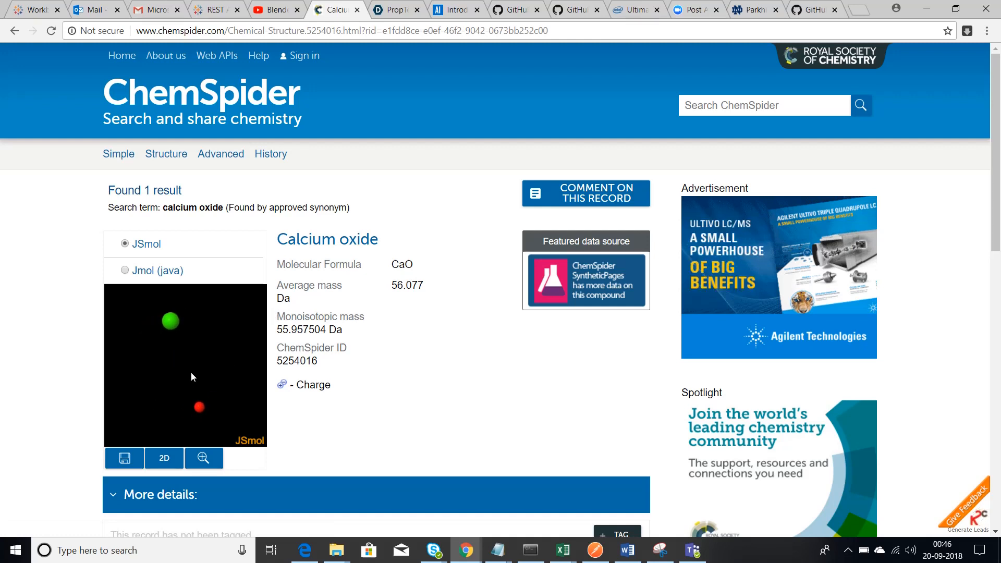
pyautogui.moveTo(203, 439)
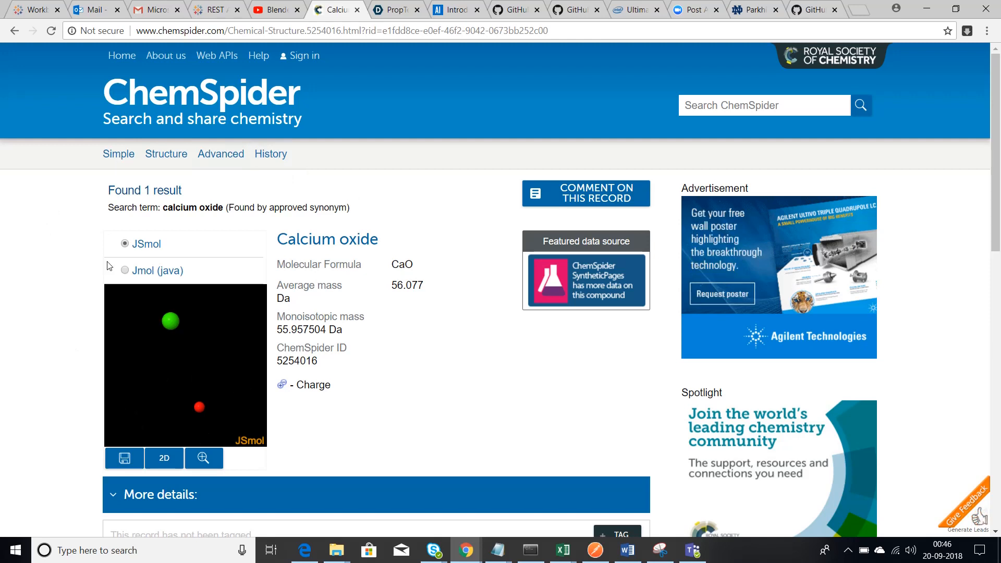
pyautogui.moveTo(284, 425)
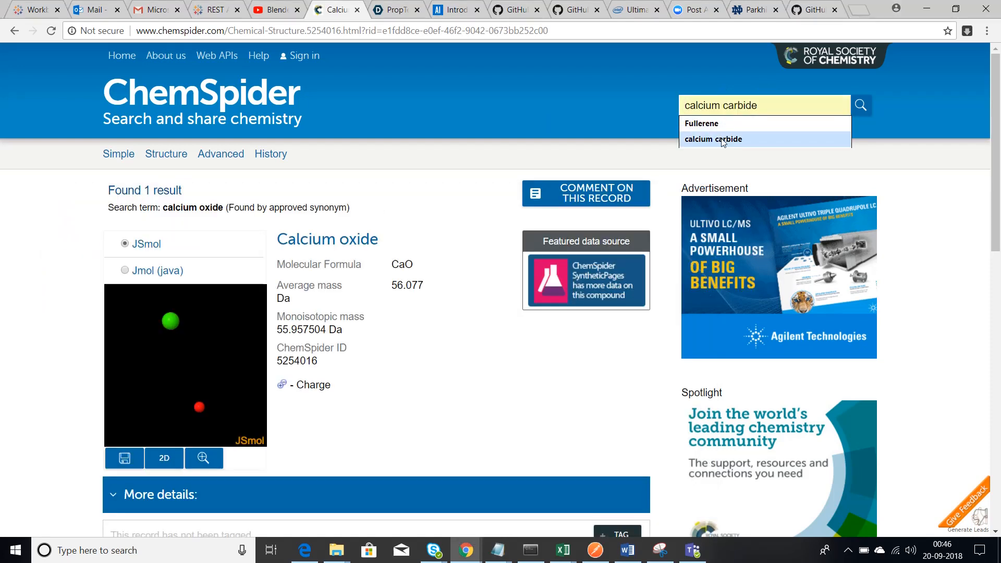
# Search calcium carbide from the suggestions and display its C2Ca structure as a 3D model.
pyautogui.click(862, 106)
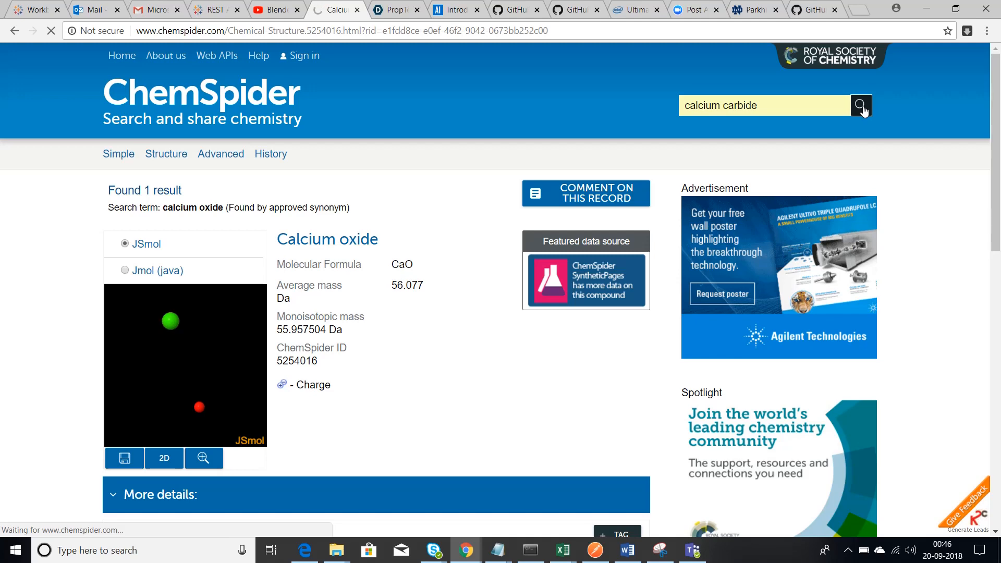
pyautogui.click(861, 104)
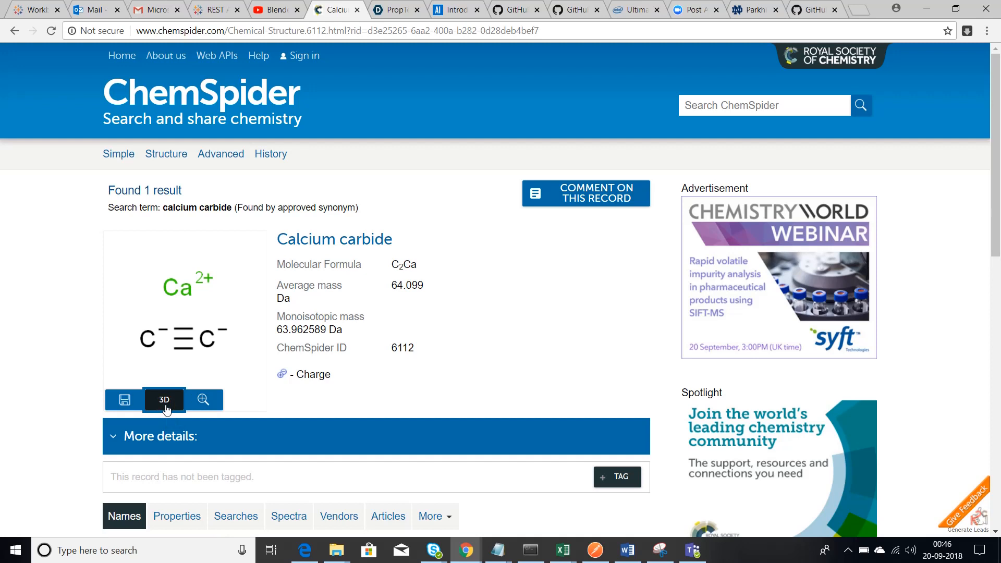
pyautogui.click(163, 399)
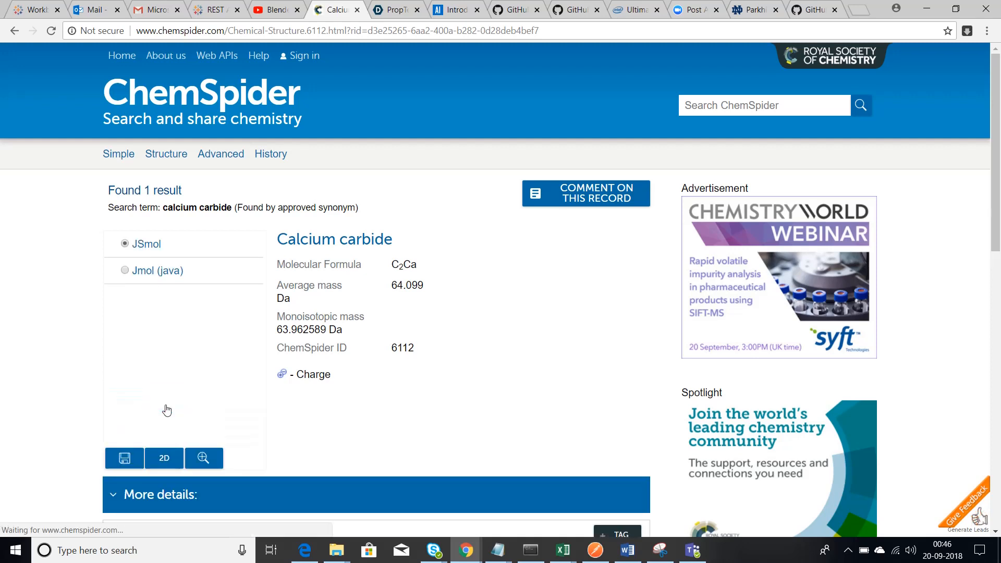
pyautogui.click(125, 244)
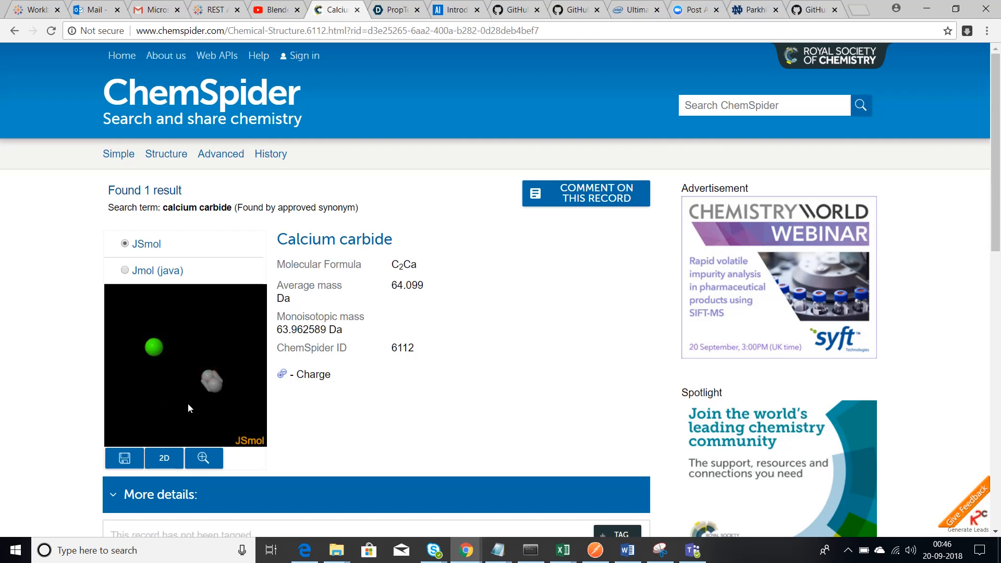
pyautogui.moveTo(206, 399)
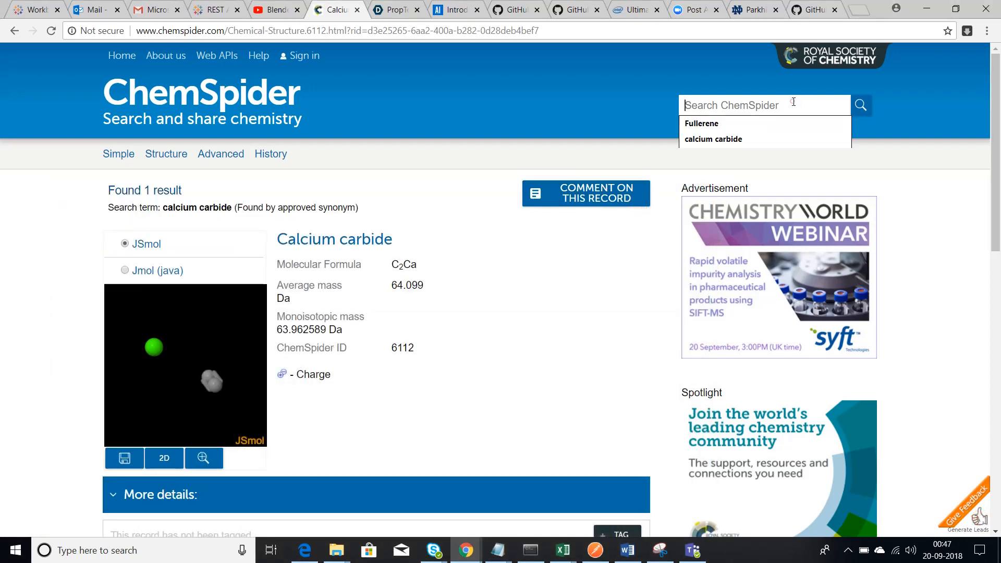
# Search ChemSpider for acetylene and display its C2H2 structure as a 3D model.
pyautogui.write('a')
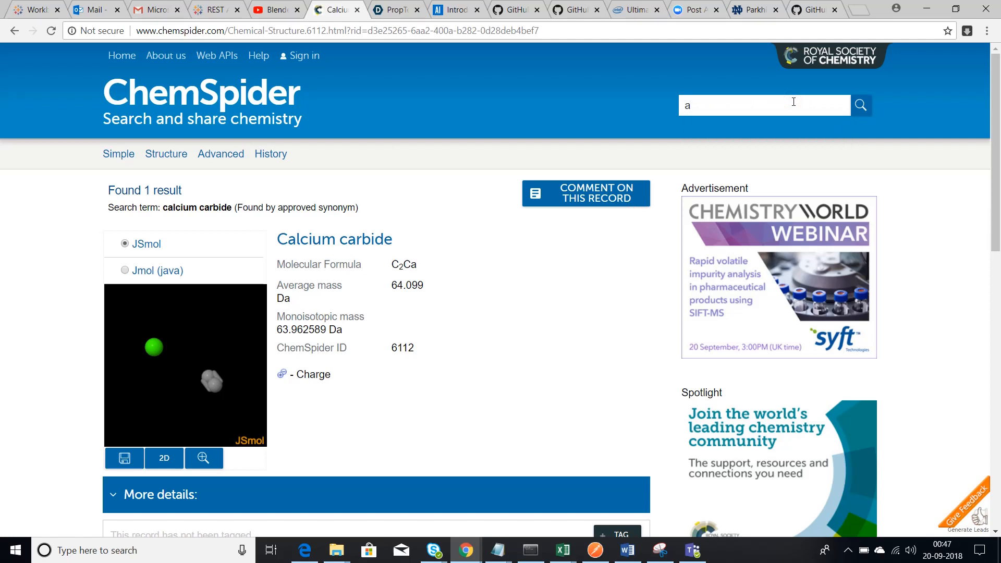
pyautogui.write('cety')
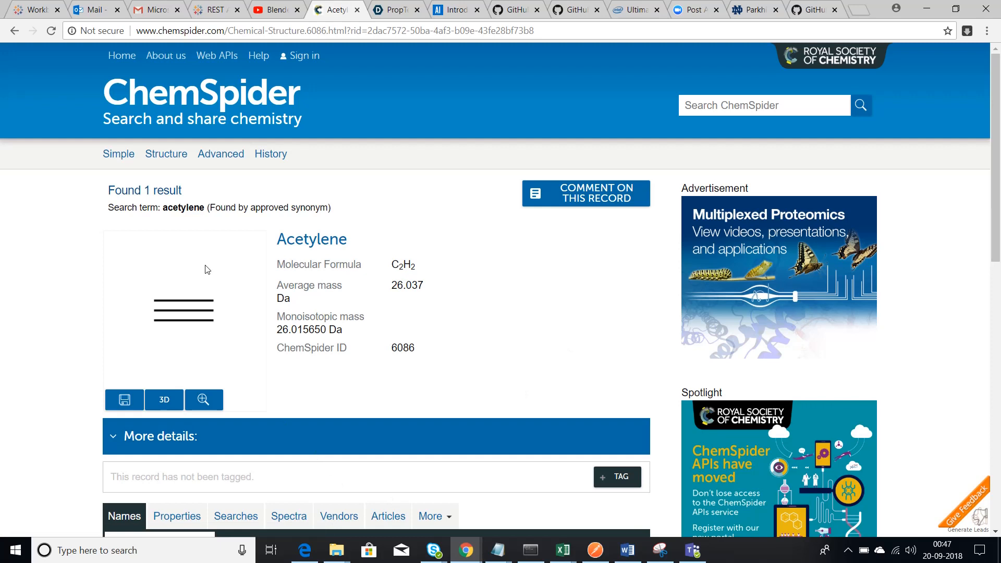
pyautogui.moveTo(166, 403)
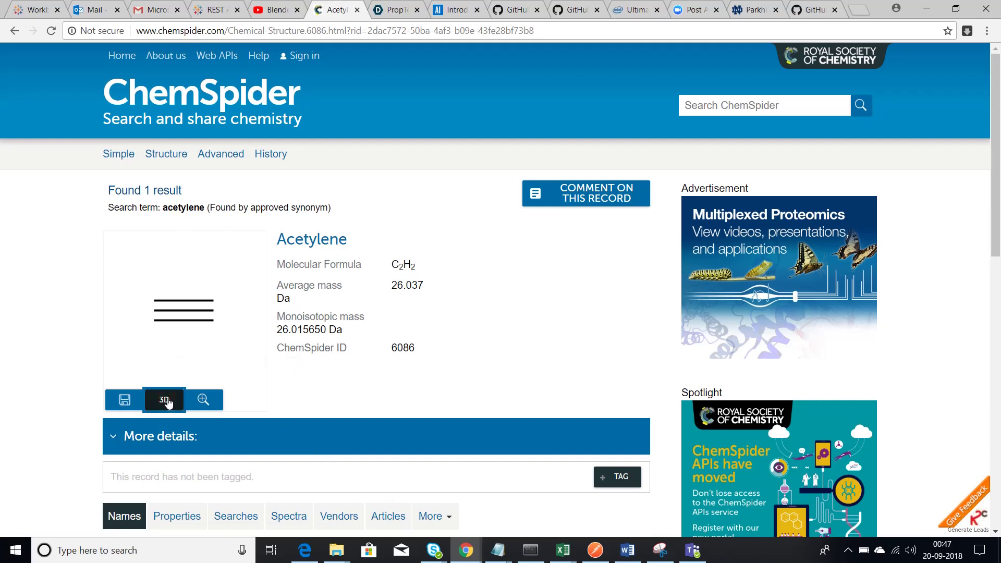
pyautogui.click(163, 400)
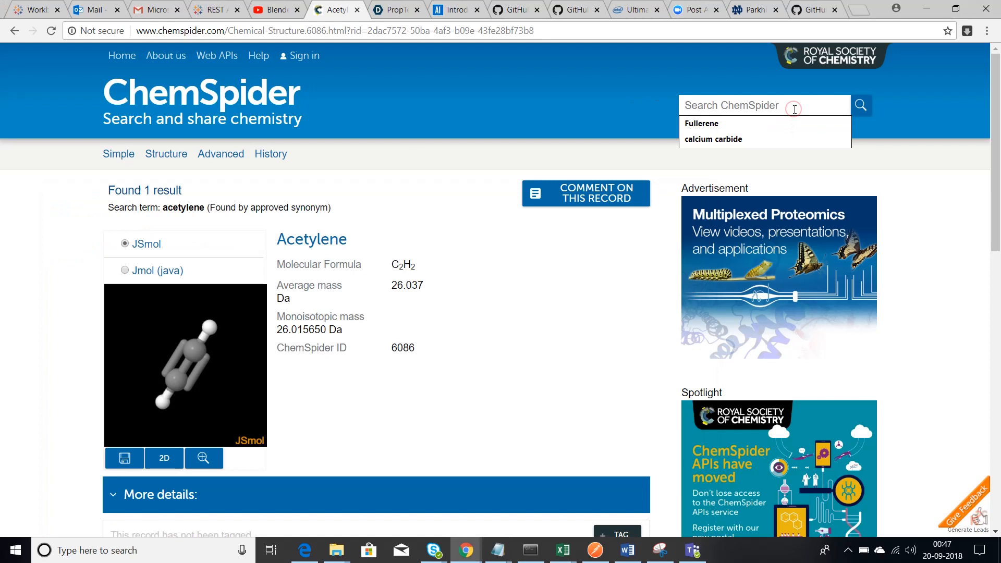
# Search benzene, show its C6H6 structure in 3D and enlarge it in a separate viewer.
pyautogui.write('be')
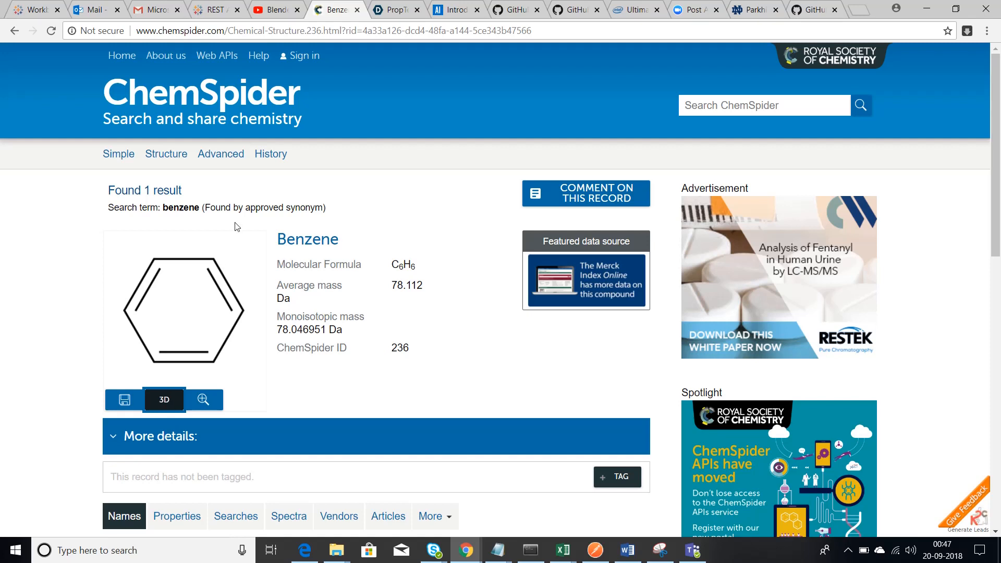
pyautogui.click(164, 399)
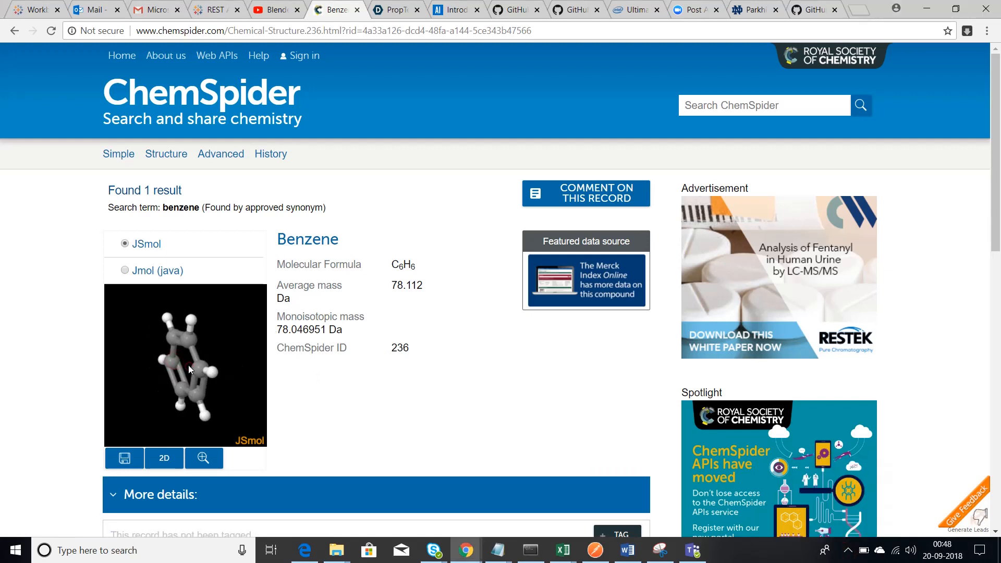
pyautogui.click(203, 457)
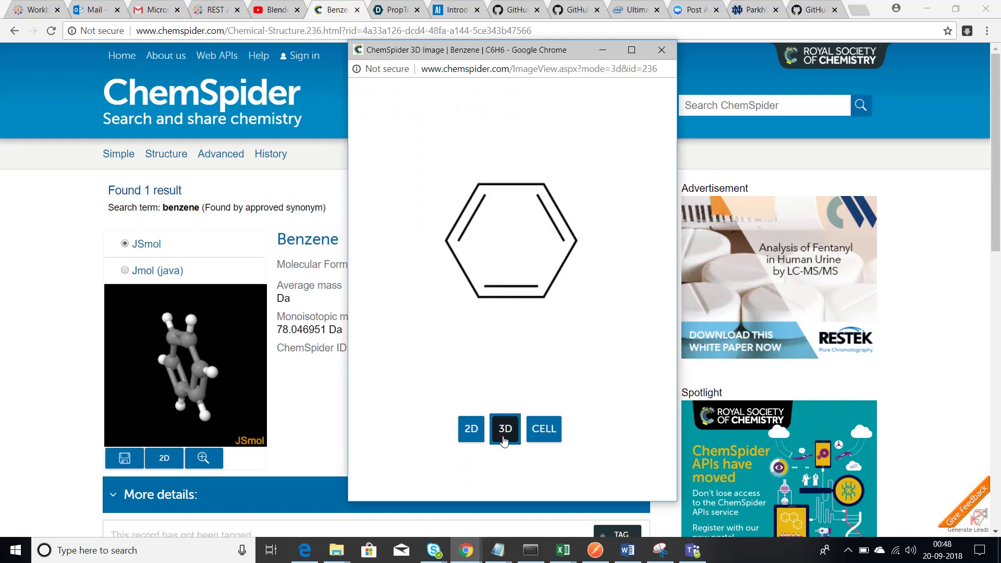
# View enlarged benzene in 3D and unit-cell views, try Jmol then JSmol, and close the viewer.
pyautogui.click(506, 429)
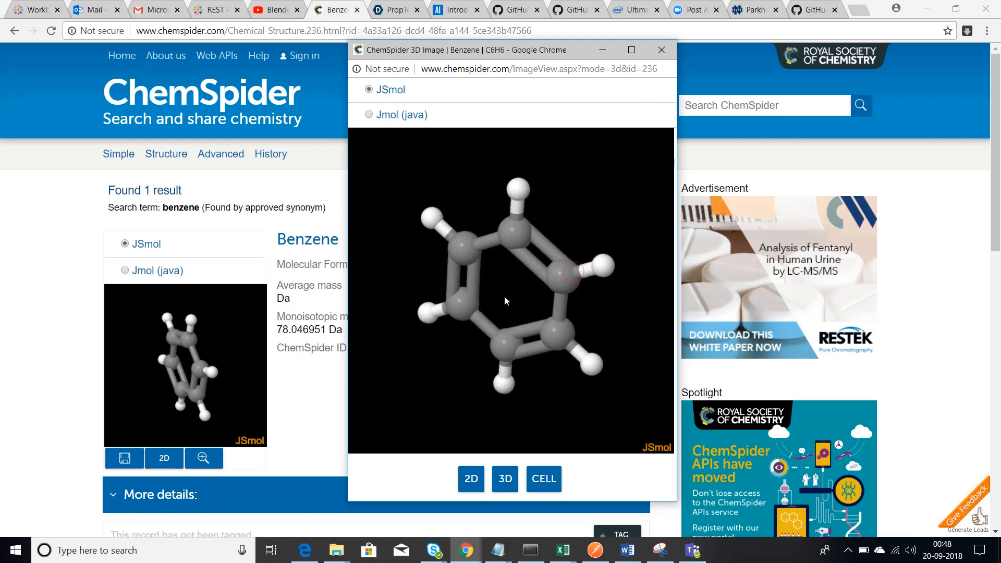
pyautogui.click(543, 479)
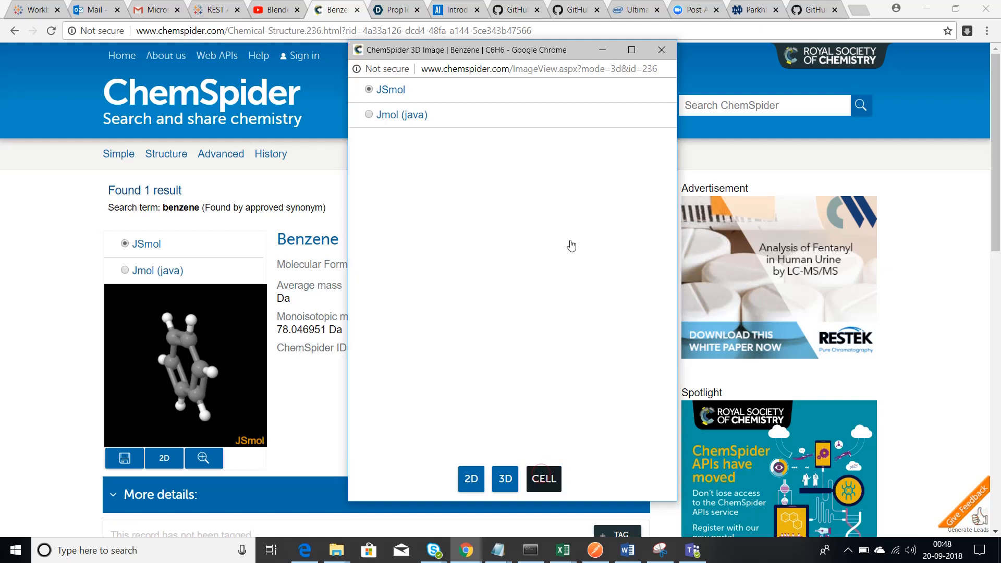
pyautogui.moveTo(492, 446)
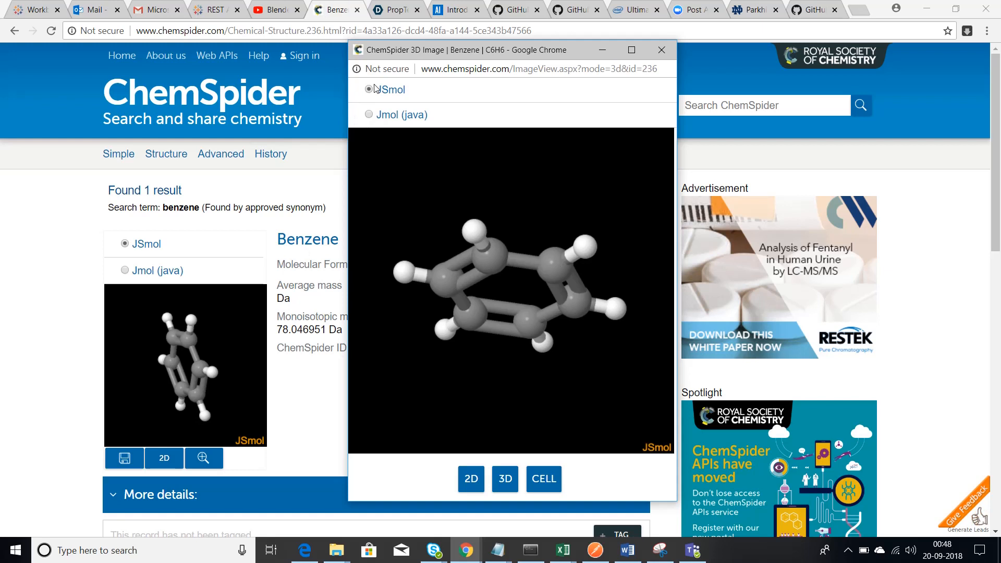
pyautogui.click(370, 115)
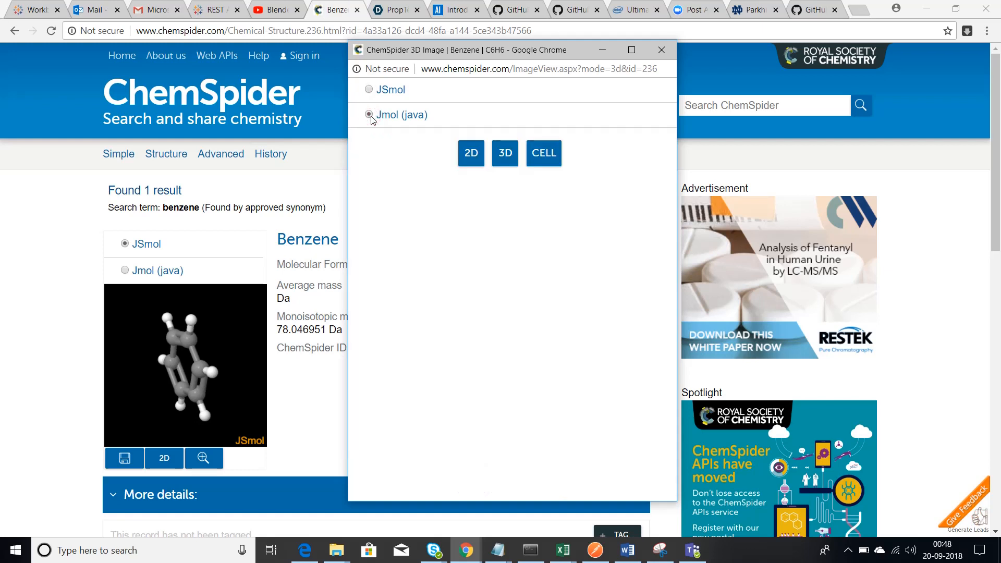
pyautogui.click(369, 115)
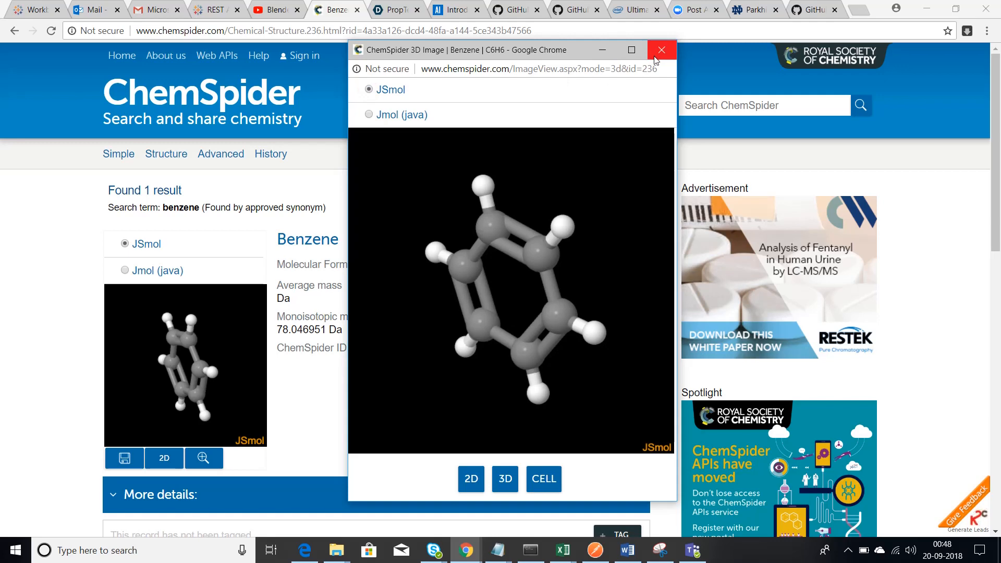
pyautogui.click(661, 49)
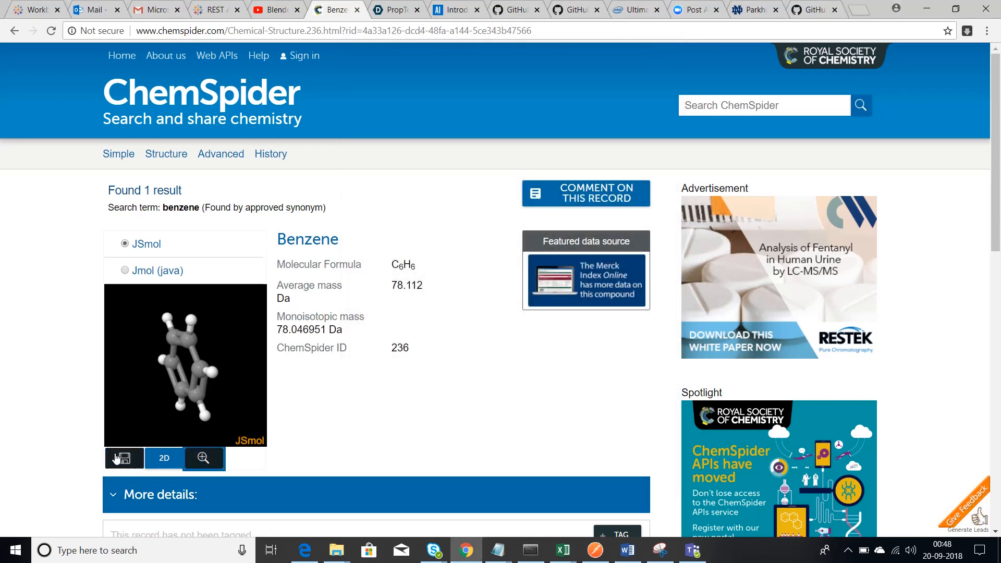
# Download benzene's structure from ChemSpider as the 236.mol file.
pyautogui.click(125, 458)
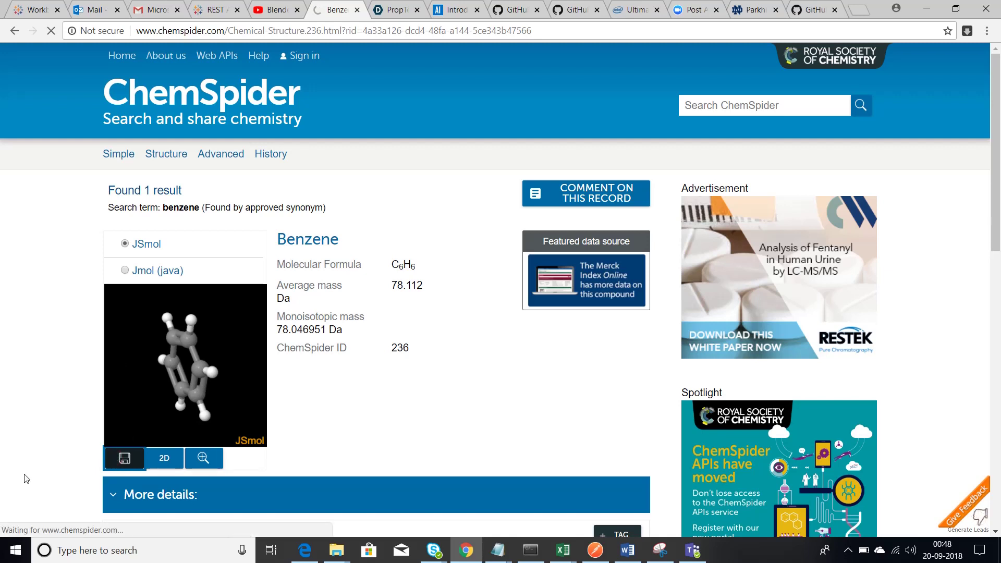
pyautogui.moveTo(194, 390)
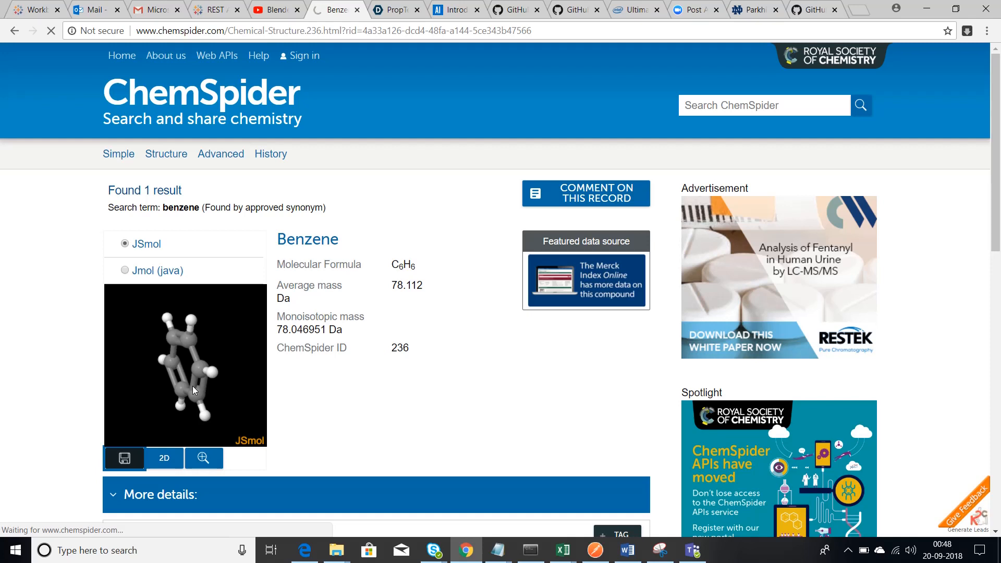
pyautogui.click(849, 550)
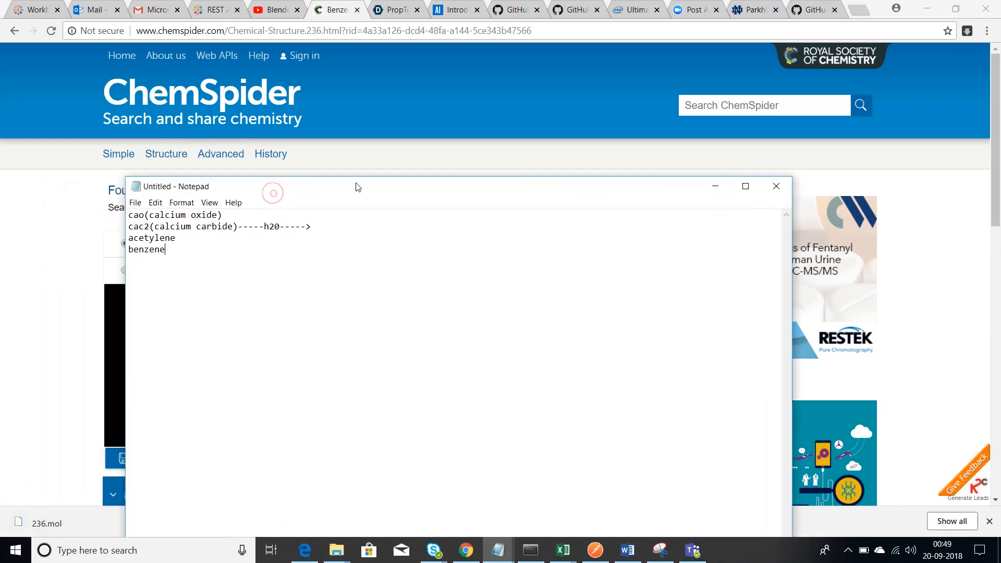
# Reposition the Notepad reaction notes window and show the hidden system tray icons.
pyautogui.moveTo(192, 186); pyautogui.dragTo(217, 179)
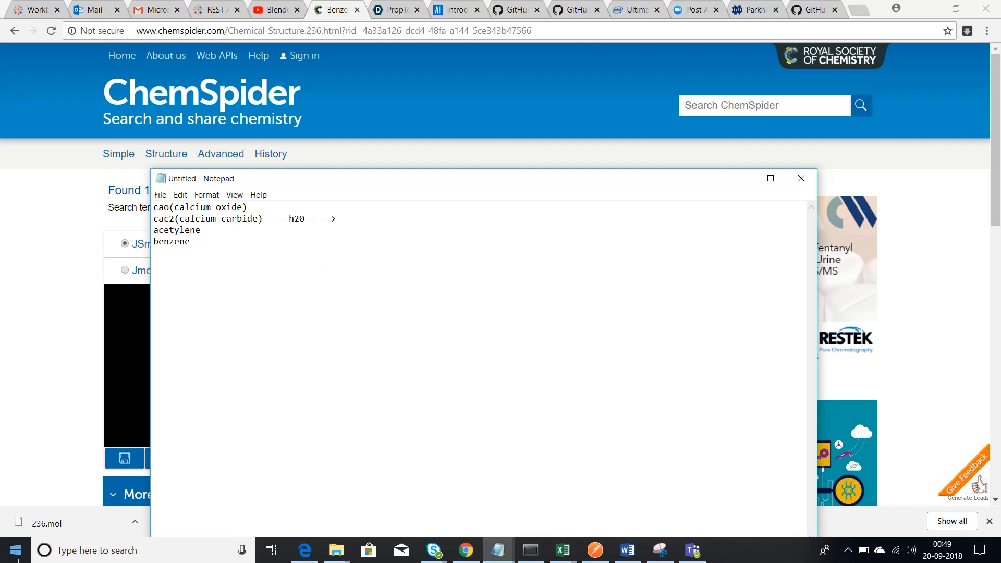
pyautogui.moveTo(244, 272)
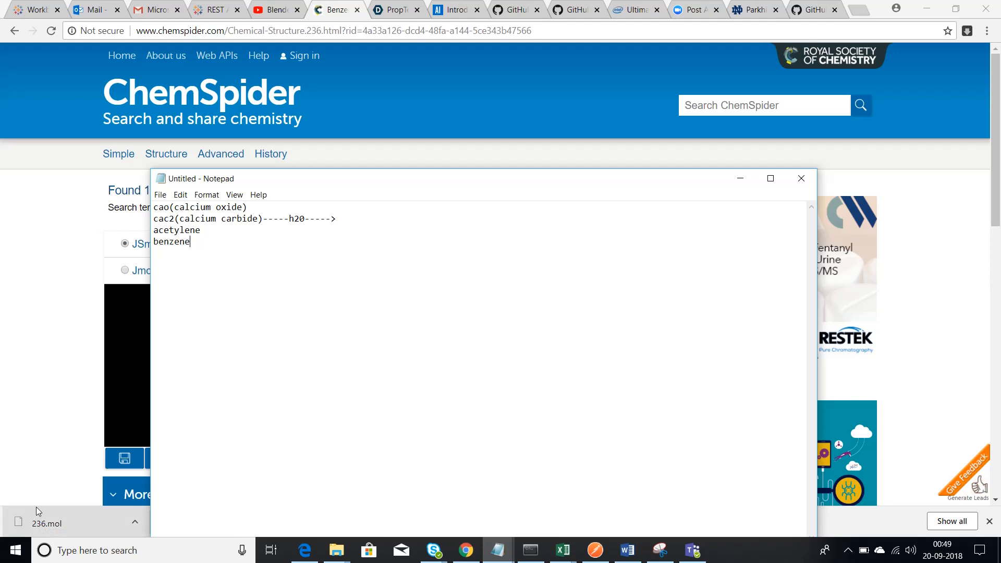
pyautogui.moveTo(75, 473)
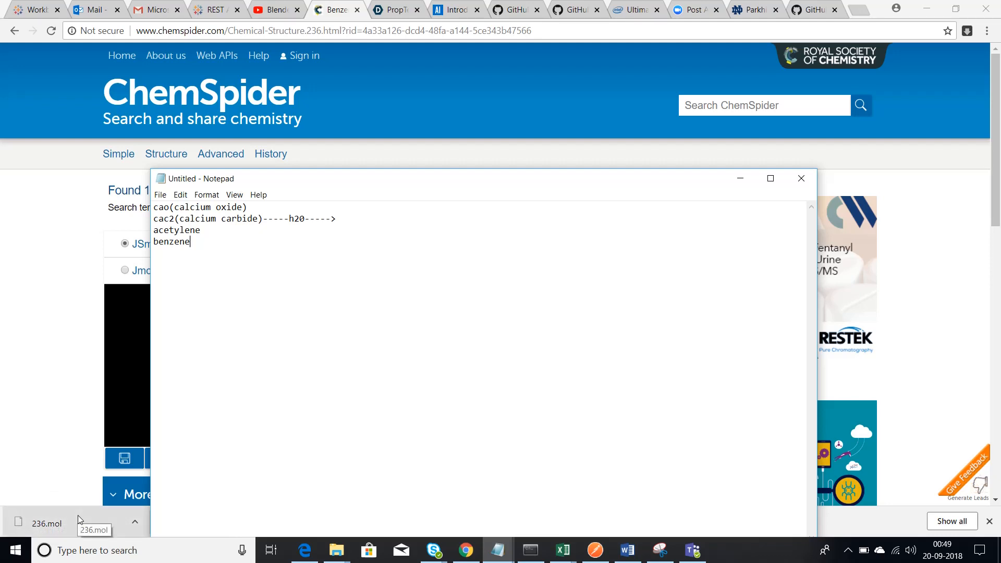
pyautogui.moveTo(72, 525)
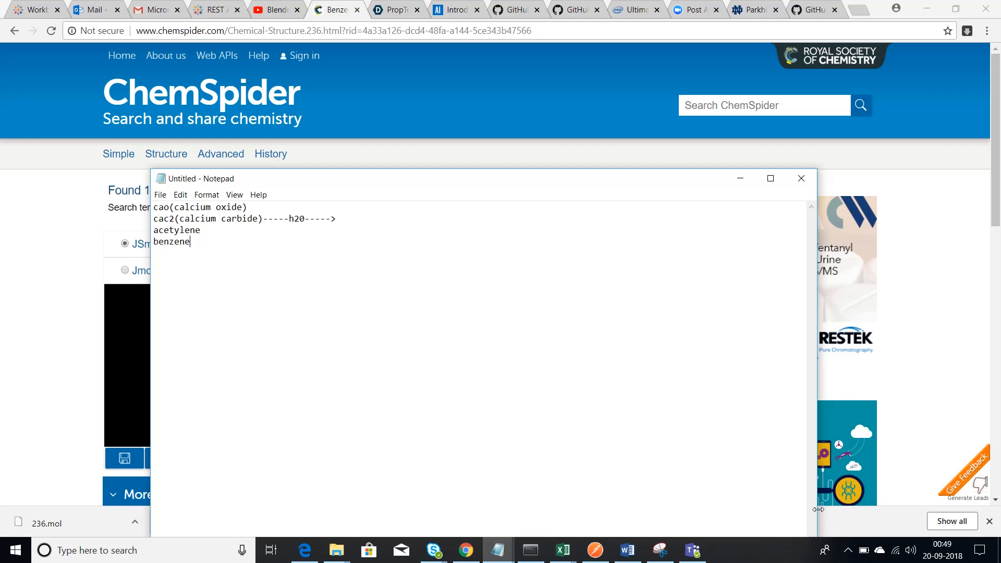
pyautogui.click(848, 551)
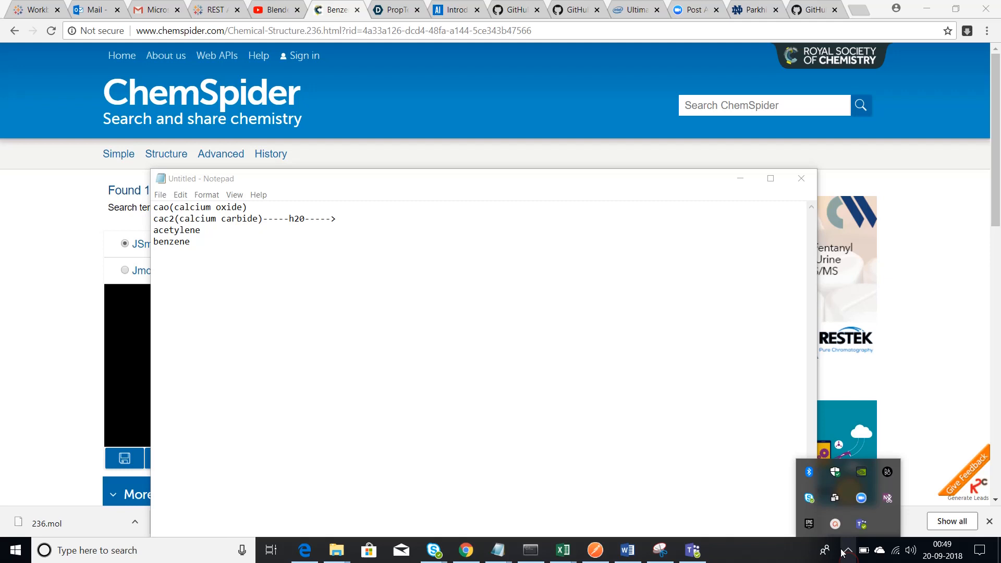